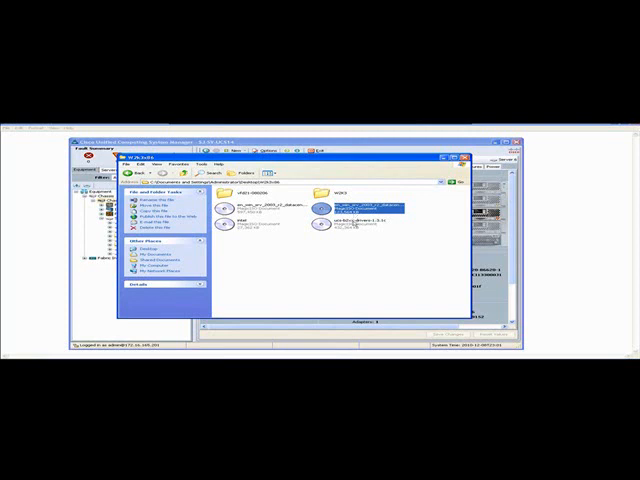
mouse_move(336, 220)
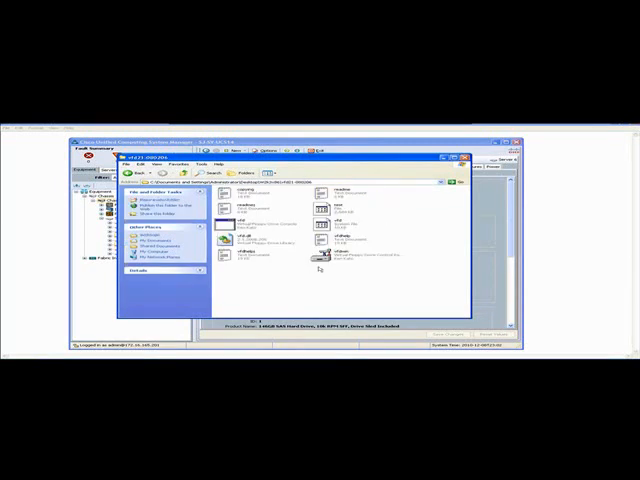
mouse_move(318, 262)
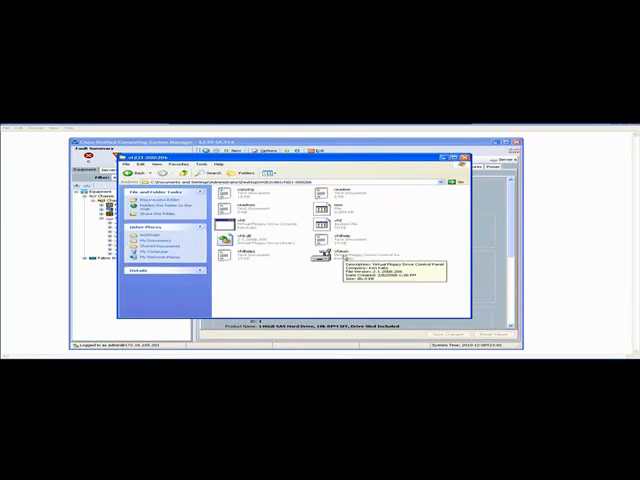
Launch the VFD Control Panel and browse for the driver floppy image to mount.
double_click(324, 234)
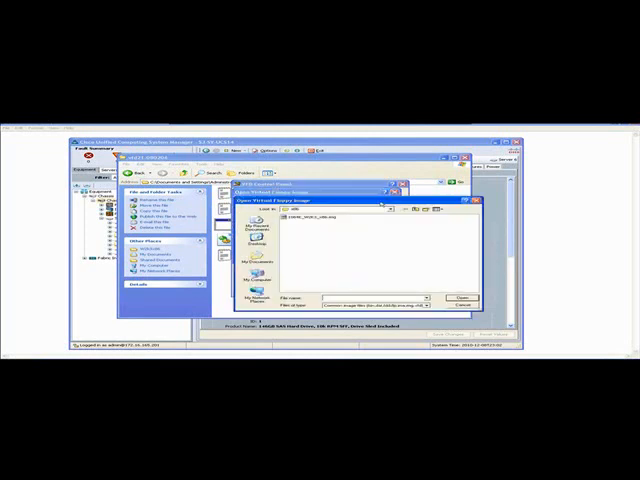
left_click(456, 296)
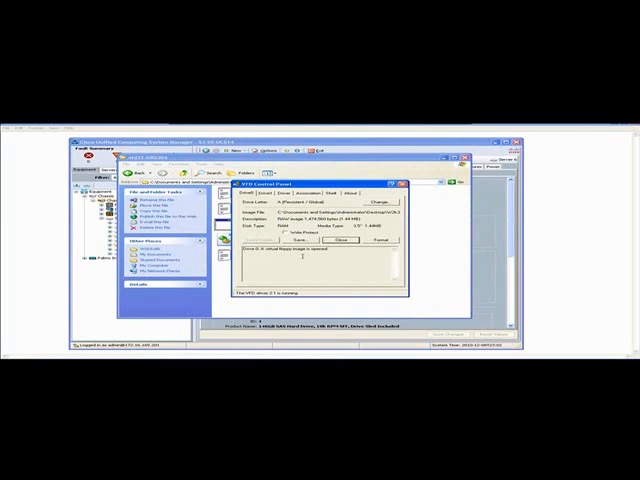
mouse_move(200, 356)
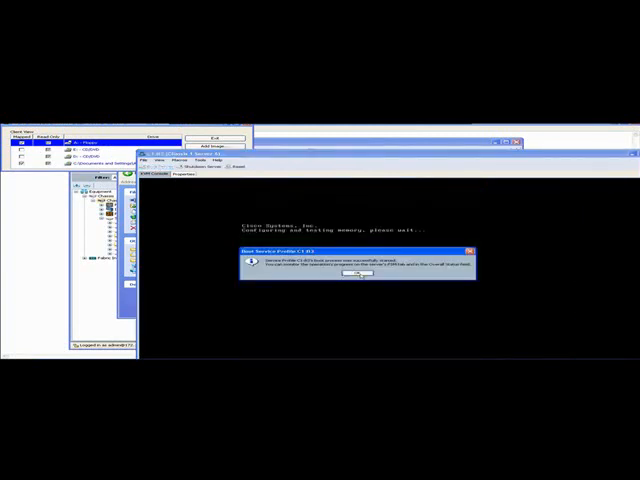
Confirm the virtual media prompt so the blade powers on to the Cisco splash.
left_click(360, 276)
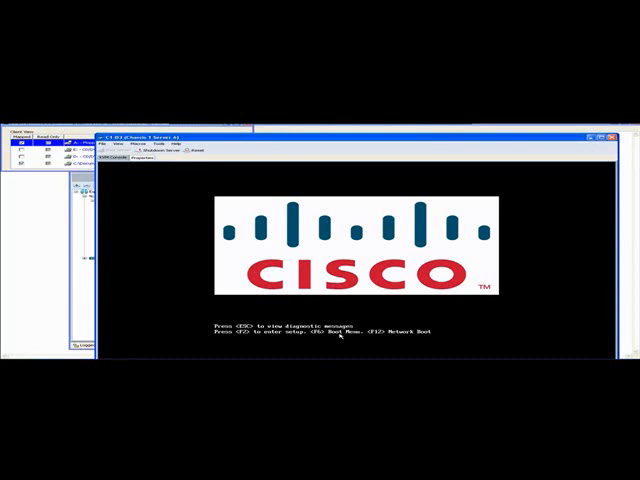
Enter the blade's boot selection menu with F6 to boot the install media.
key("F6")
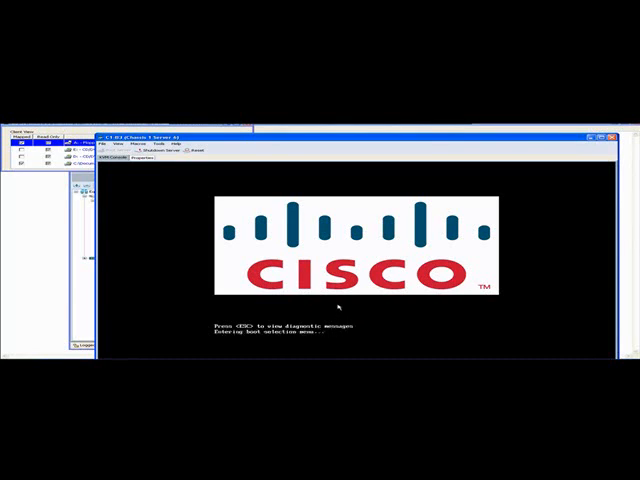
mouse_move(230, 348)
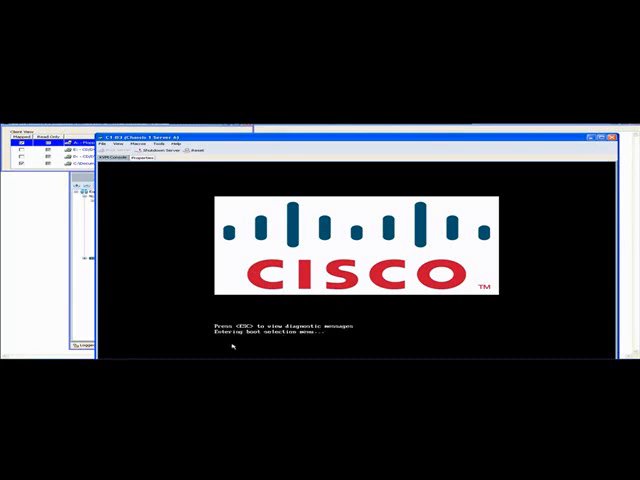
mouse_move(292, 340)
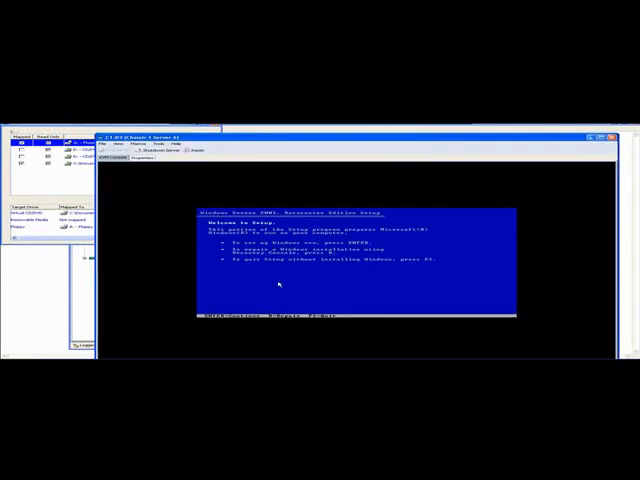
Delete the existing partition, select the unpartitioned space and format it NTFS for Windows.
key("enter")
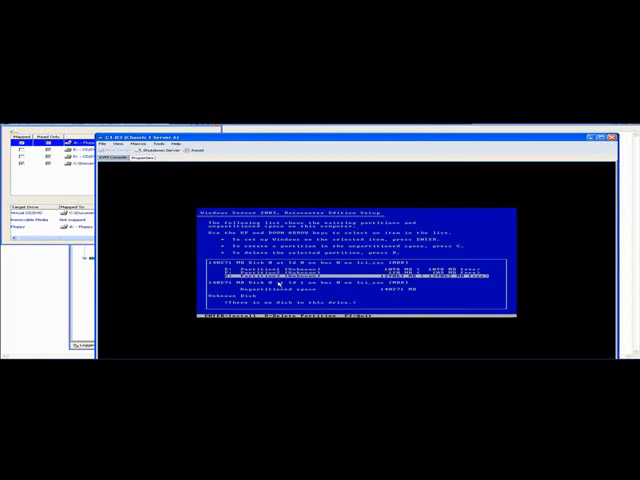
key("D")
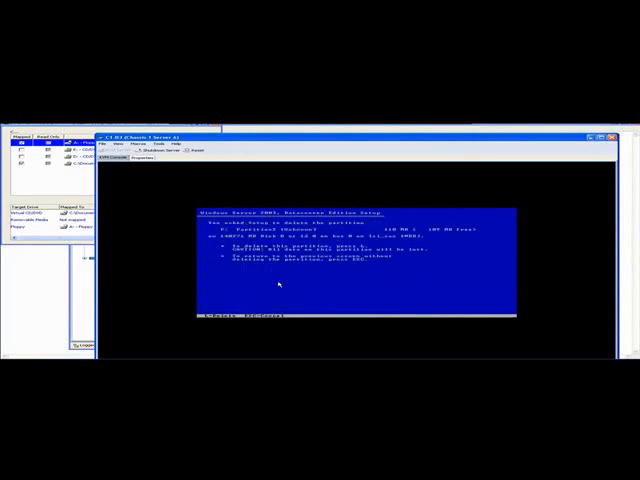
key("enter")
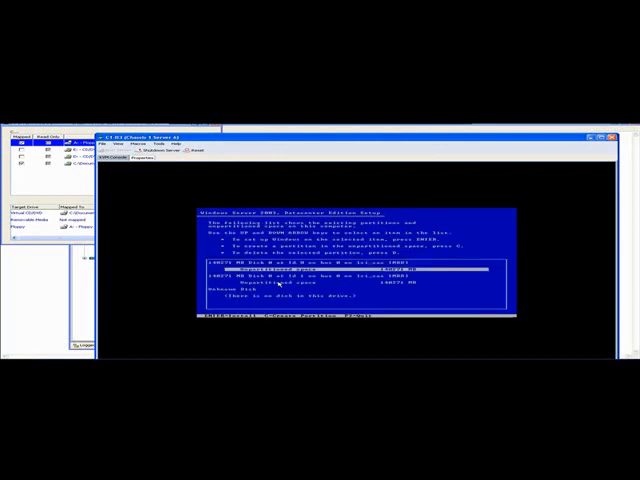
key("c")
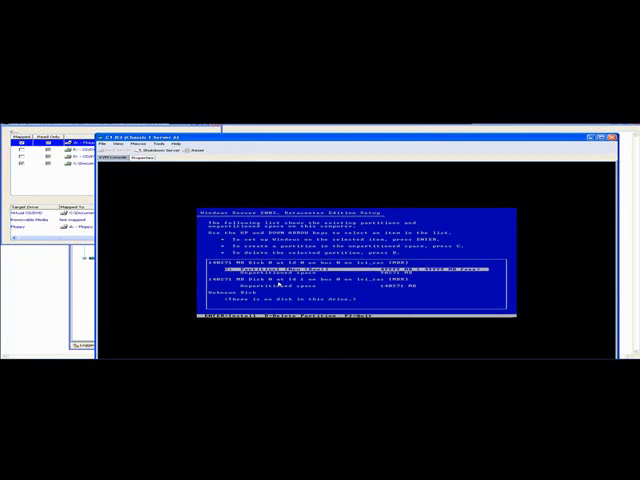
key("enter")
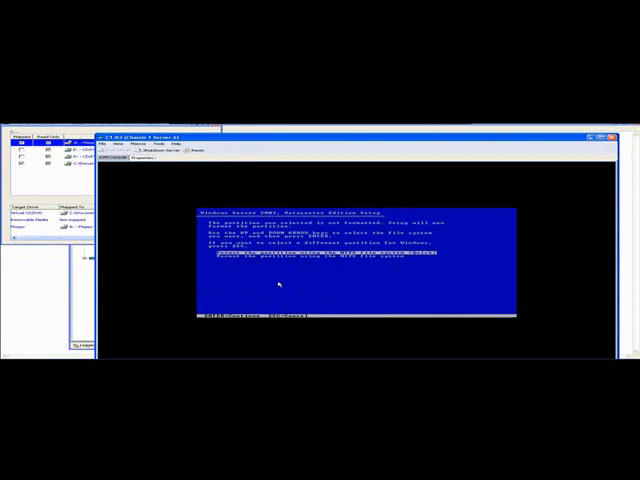
key("Enter")
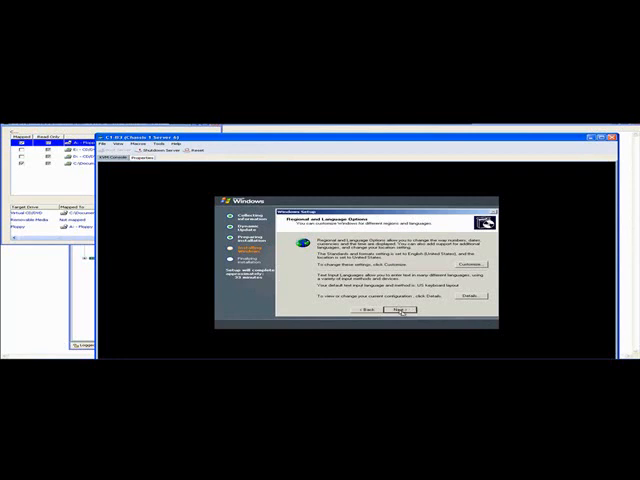
Accept regional settings, register the name 'Cisco', and continue past product key and licensing.
left_click(400, 308)
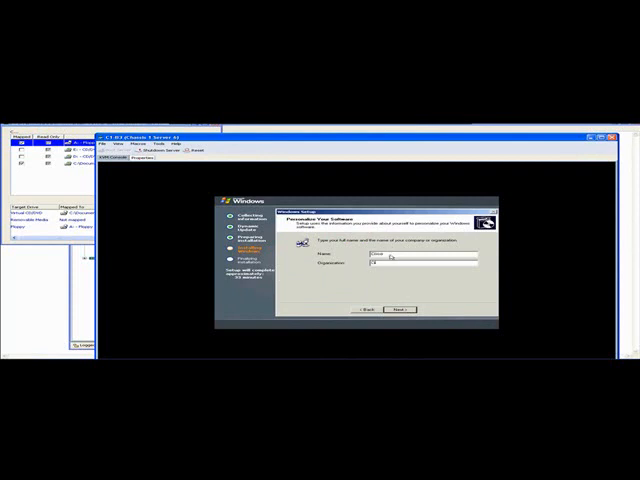
type("Cisco")
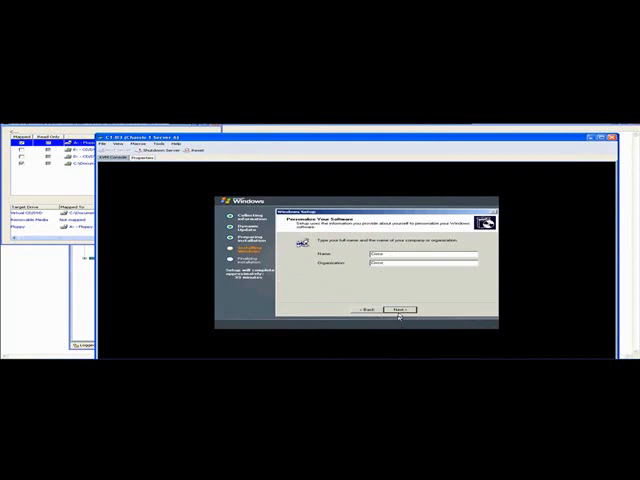
left_click(400, 308)
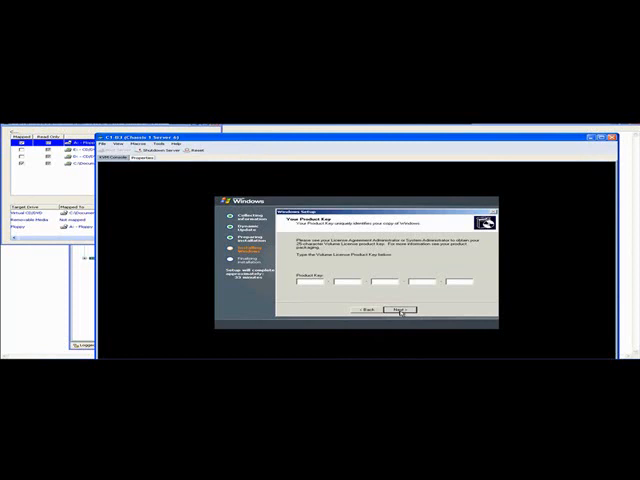
left_click(400, 308)
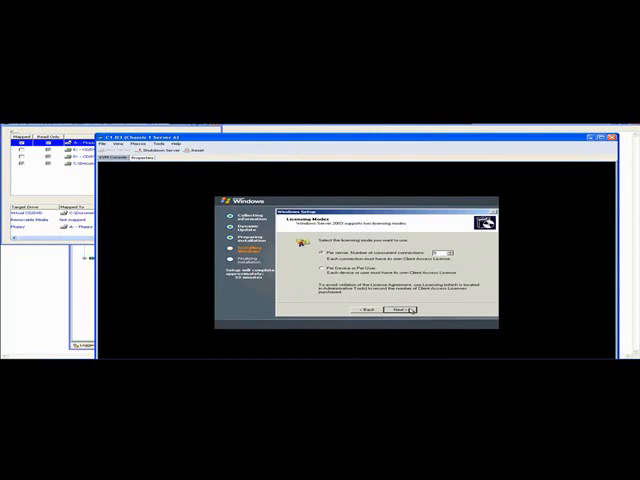
left_click(396, 310)
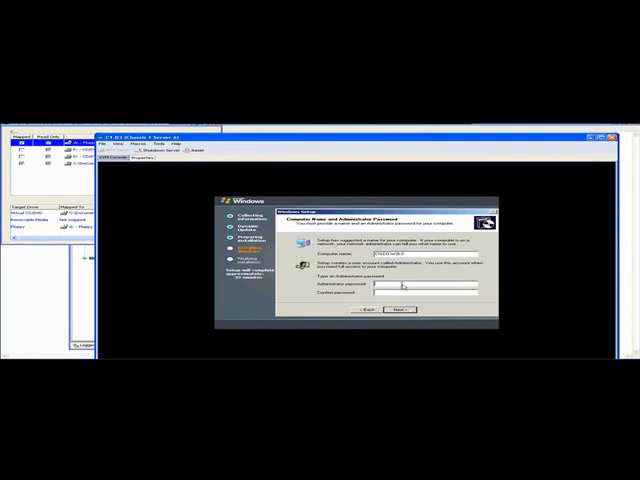
Enter the administrator password and confirm the computer name so setup proceeds.
type("***")
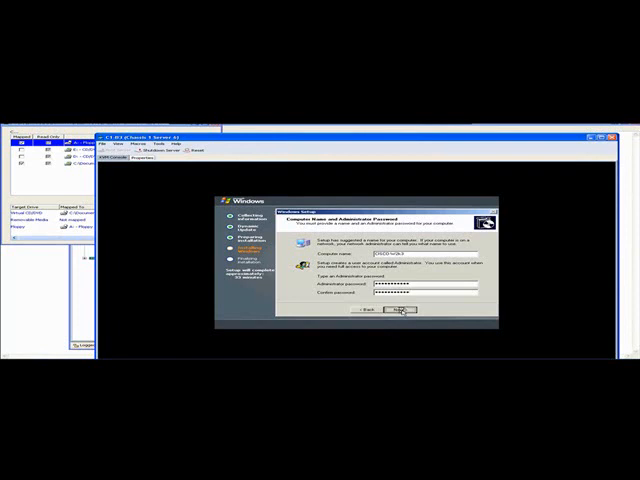
left_click(400, 310)
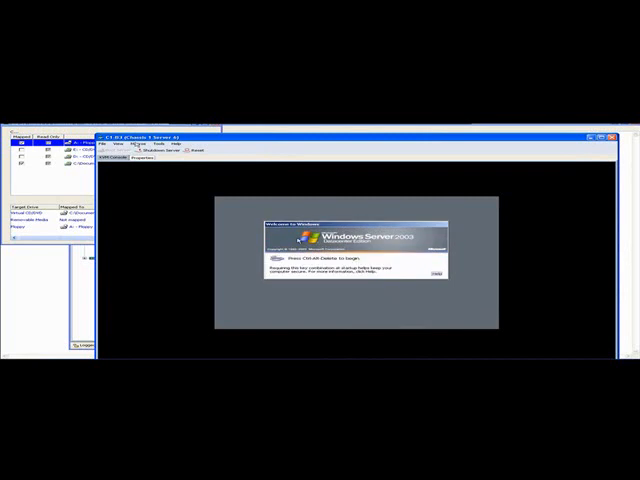
Send Ctrl-Alt-Del via the Macros menu and log on as administrator.
left_click(140, 146)
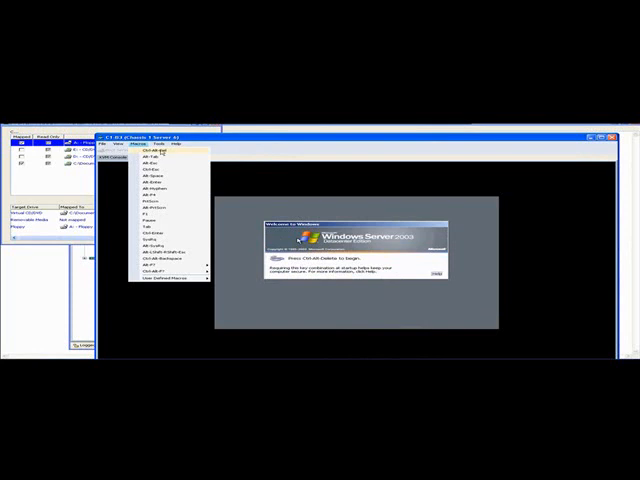
left_click(156, 150)
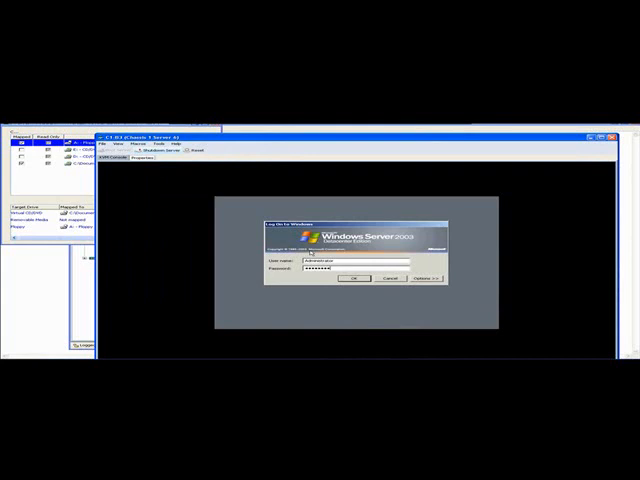
left_click(356, 278)
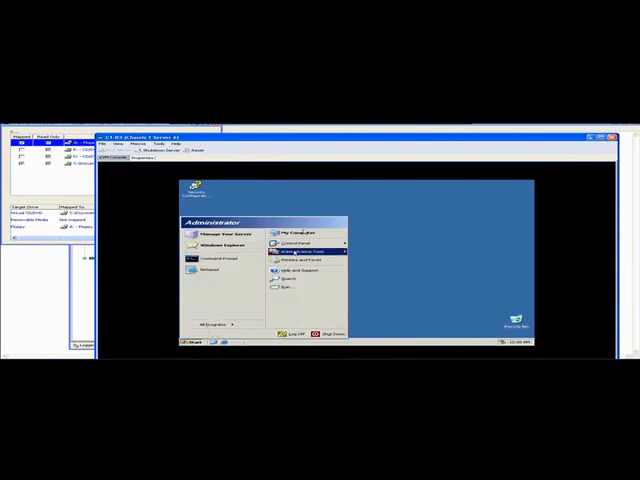
mouse_move(304, 232)
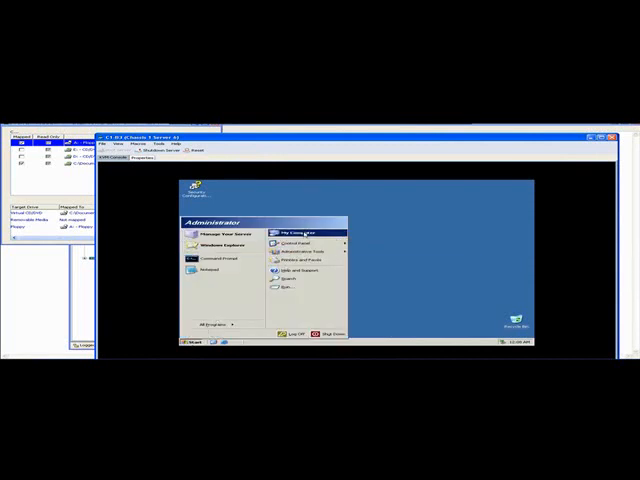
Manage My Computer and select Device Manager to list devices lacking drivers.
right_click(304, 232)
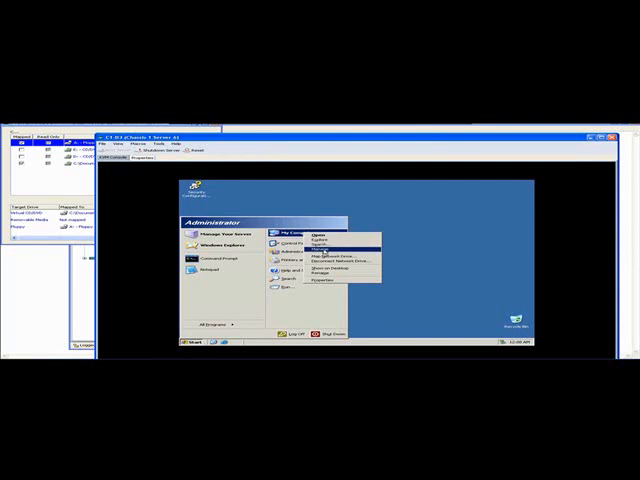
left_click(300, 252)
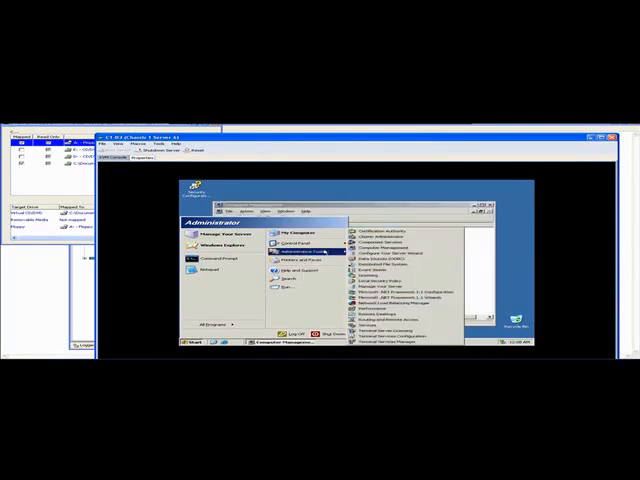
left_click(400, 246)
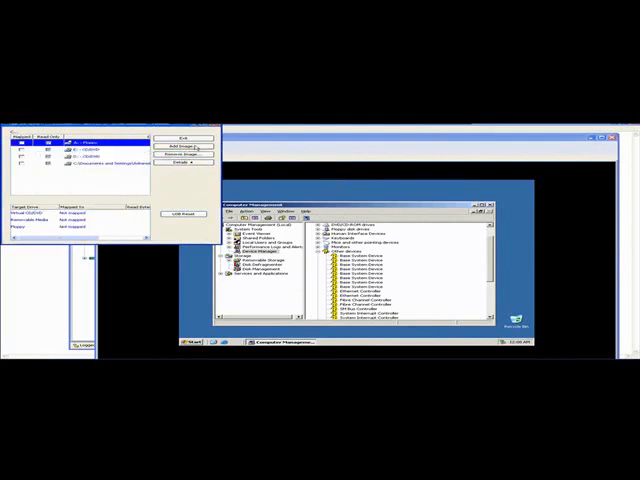
Choose the driver image in Virtual Media and map it to the blade.
left_click(184, 148)
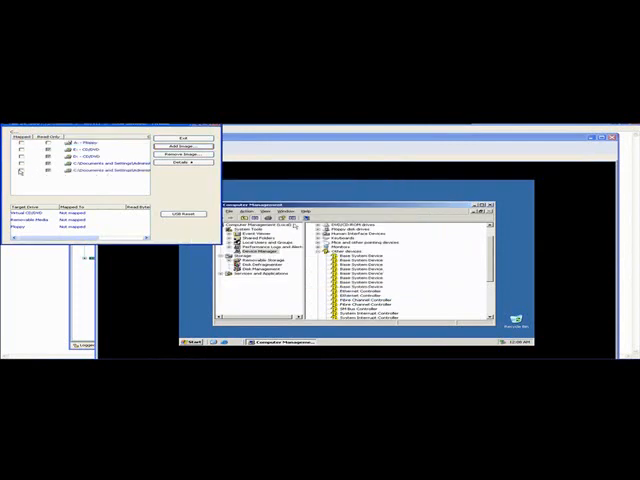
left_click(96, 174)
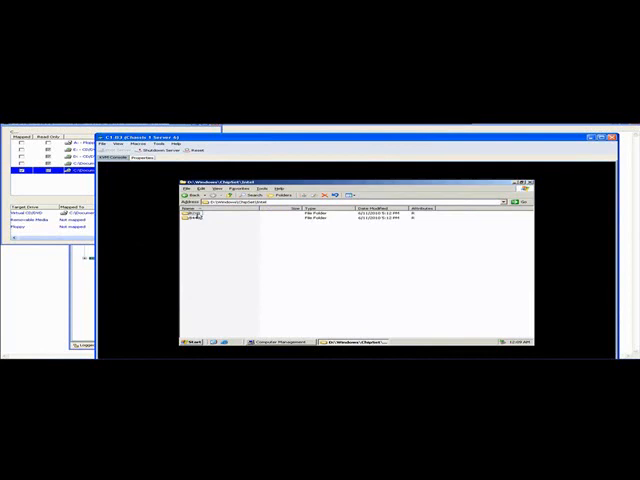
mouse_move(196, 214)
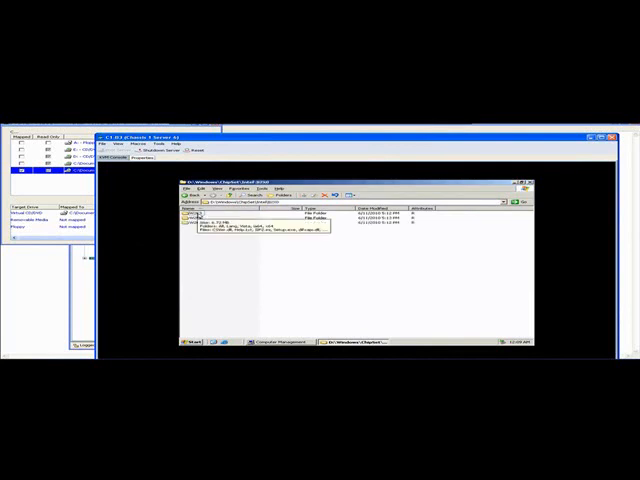
Run the Intel chipset Setup from the driver media and accept its license.
double_click(200, 214)
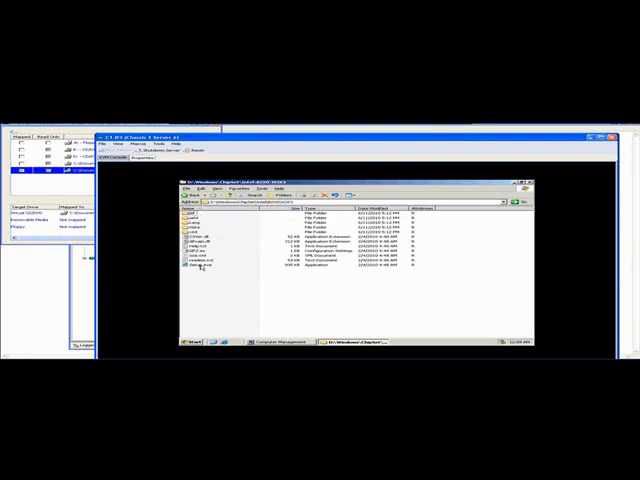
left_click(200, 266)
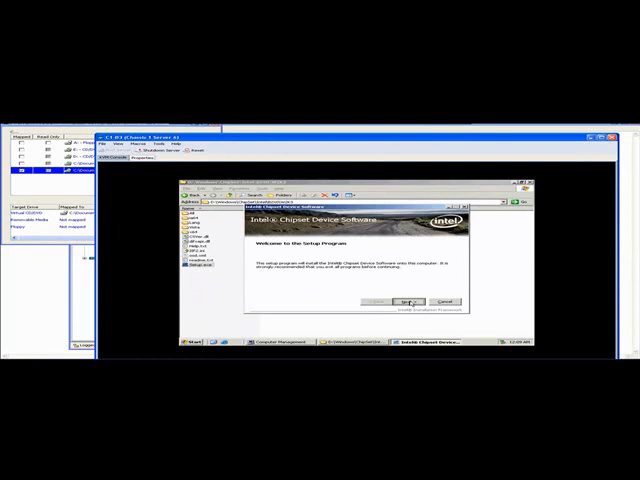
left_click(408, 302)
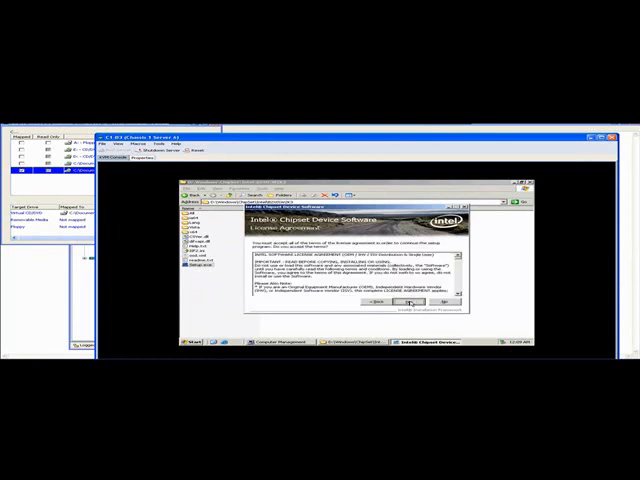
left_click(408, 302)
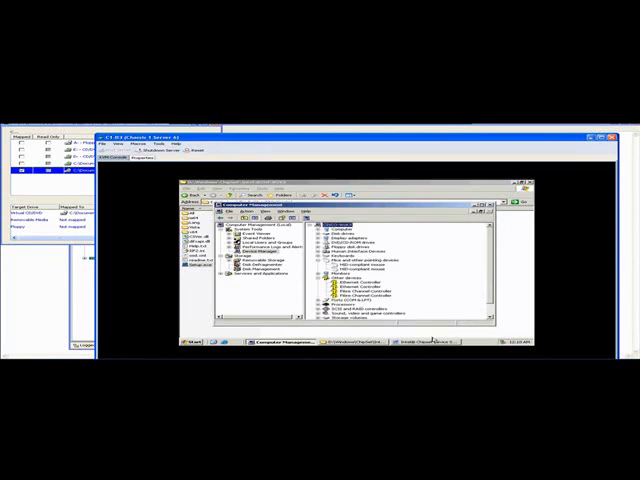
Start the Hardware Update Wizard for the flagged device choosing Install from a list, Don't search.
left_click(360, 296)
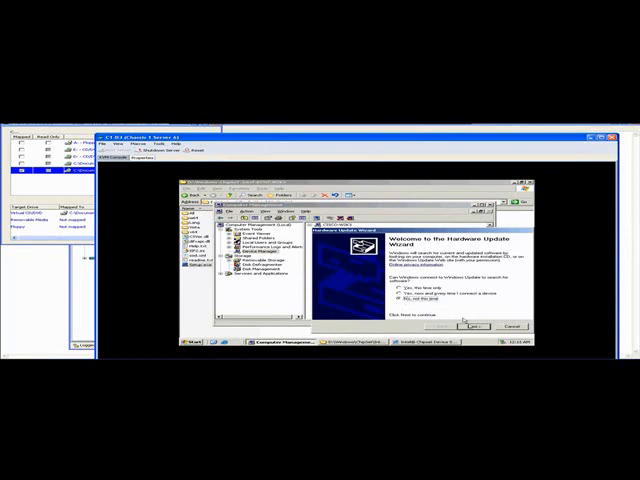
left_click(476, 328)
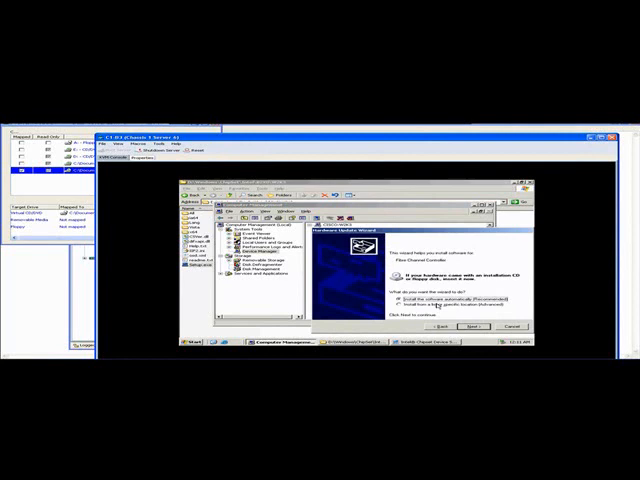
left_click(472, 328)
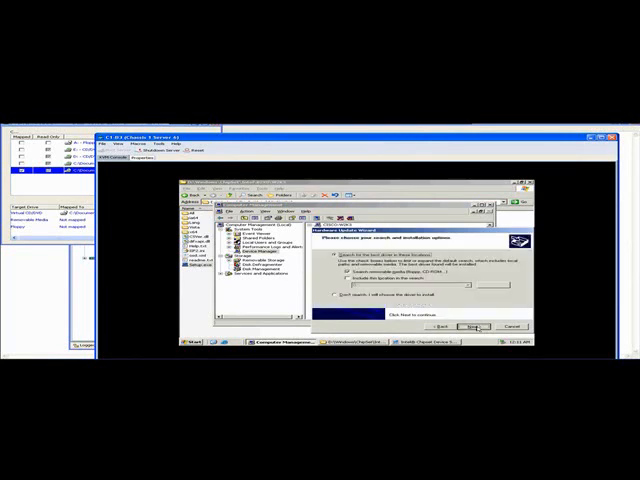
left_click(332, 296)
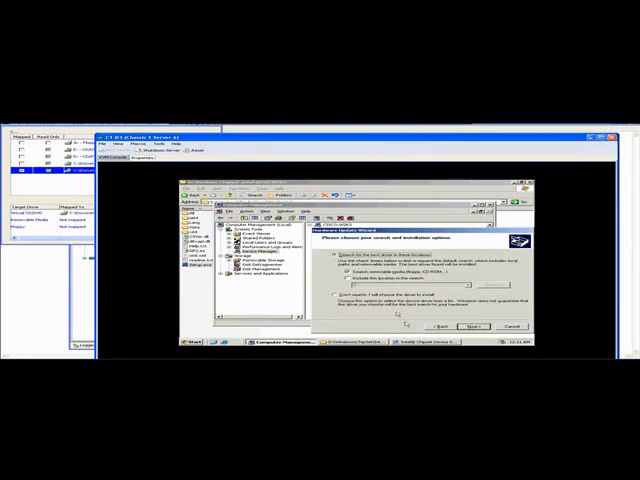
left_click(332, 298)
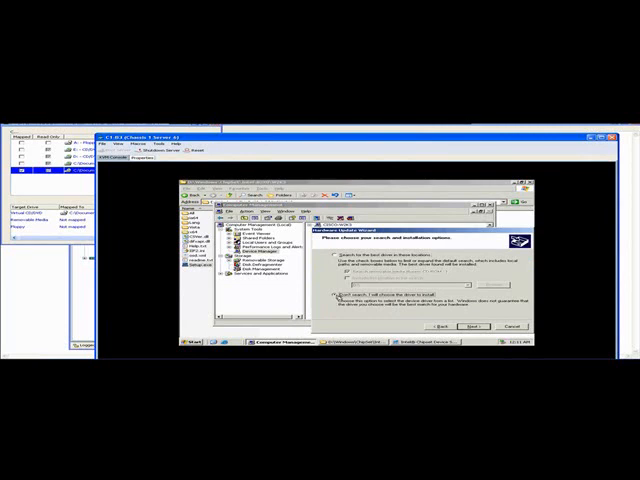
left_click(476, 328)
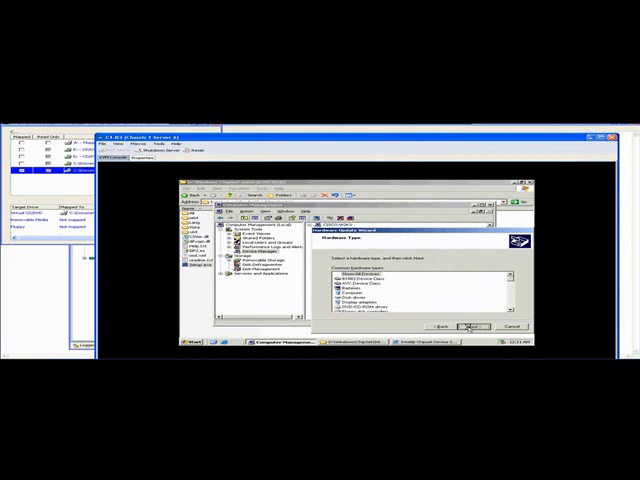
Point Have Disk at the driver INF, install the driver and finish the wizard.
left_click(472, 328)
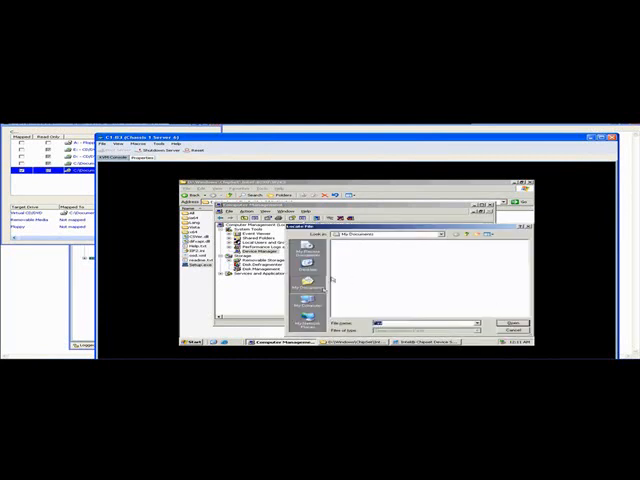
left_click(448, 240)
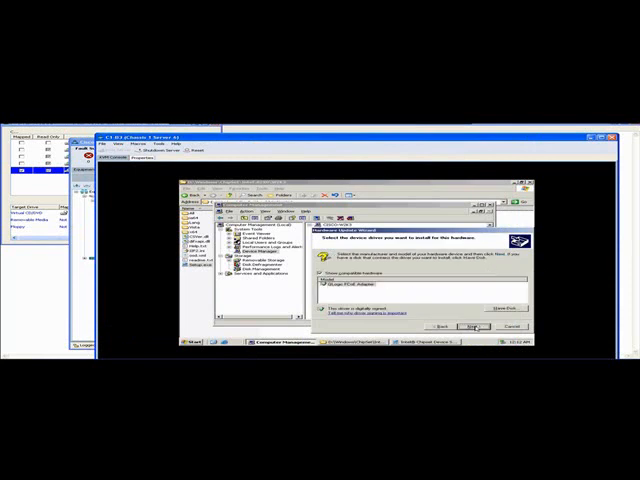
left_click(472, 326)
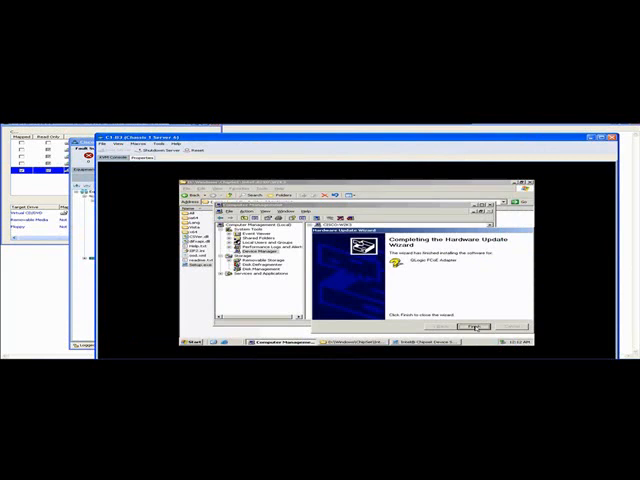
left_click(472, 328)
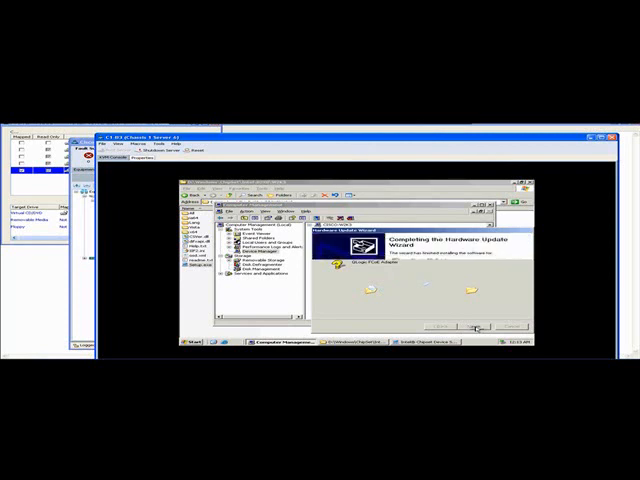
Close the finished Hardware Update Wizard, returning to the driver media's folders in Explorer.
left_click(476, 326)
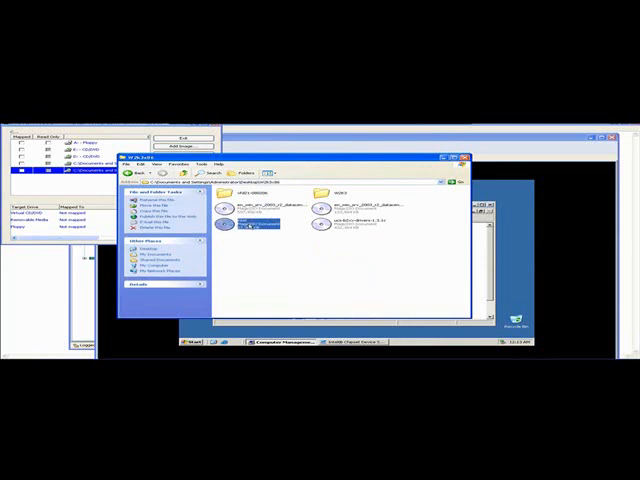
mouse_move(224, 220)
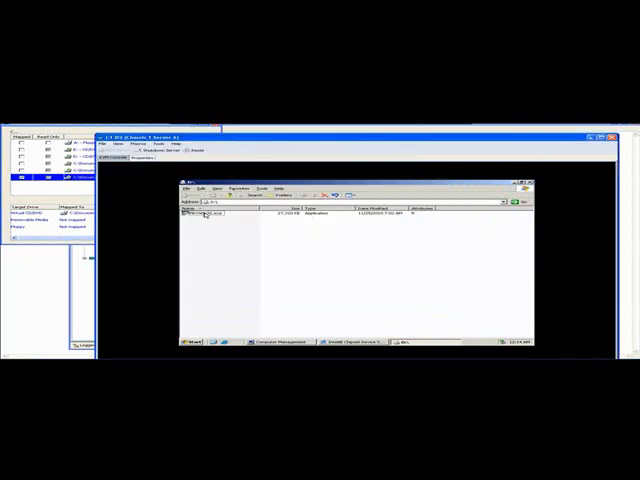
Launch the Intel network driver setup application from the driver media folder.
double_click(204, 214)
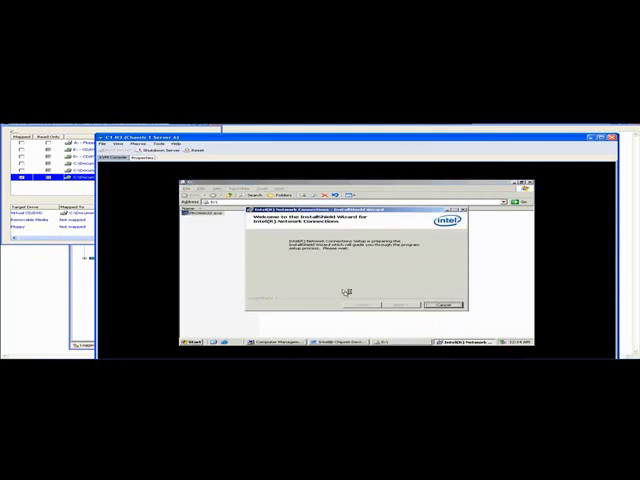
mouse_move(400, 304)
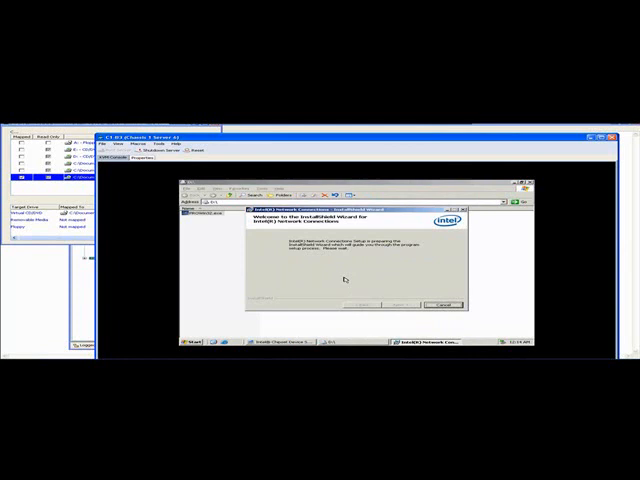
mouse_move(404, 300)
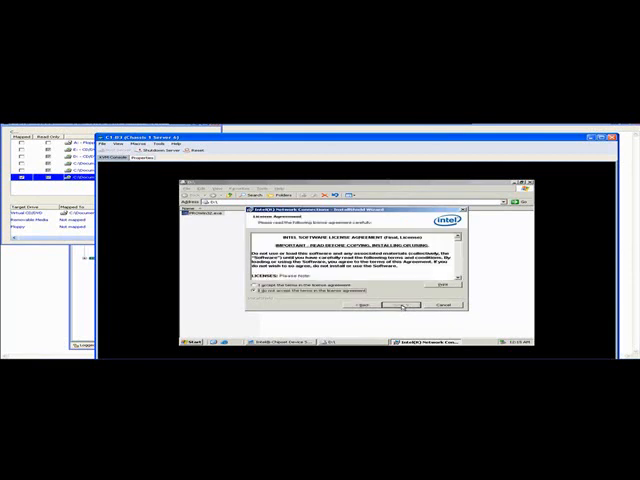
Accept the Intel licence, install with default components, and finish the completed setup.
left_click(252, 288)
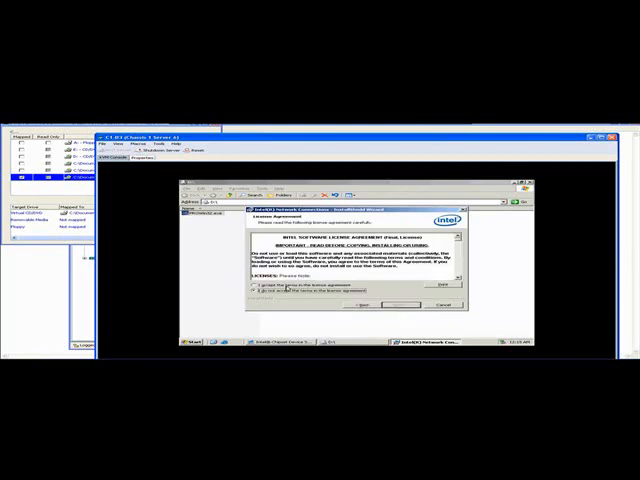
left_click(252, 292)
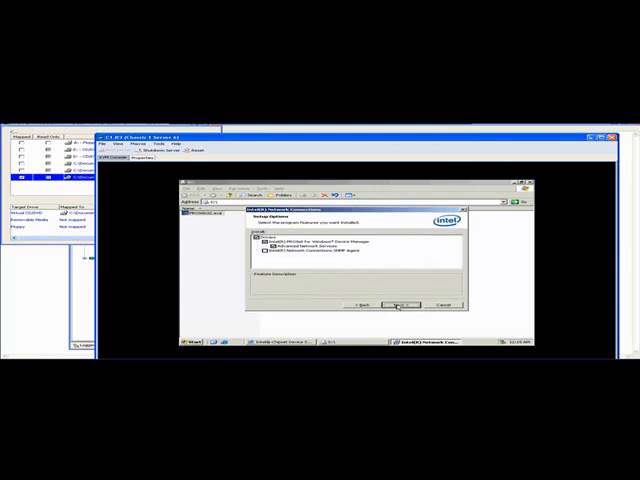
left_click(402, 304)
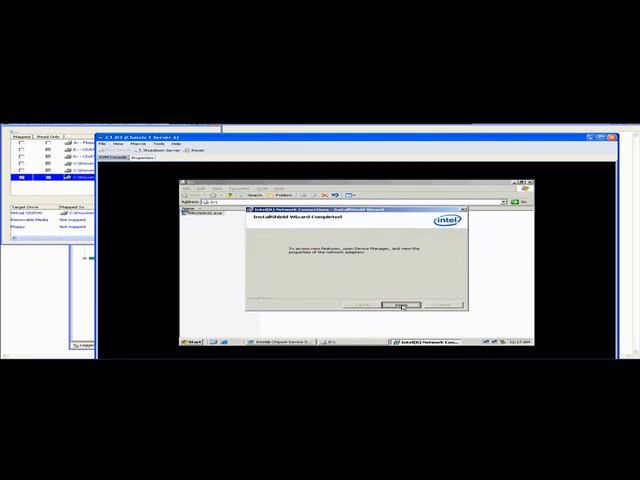
left_click(400, 304)
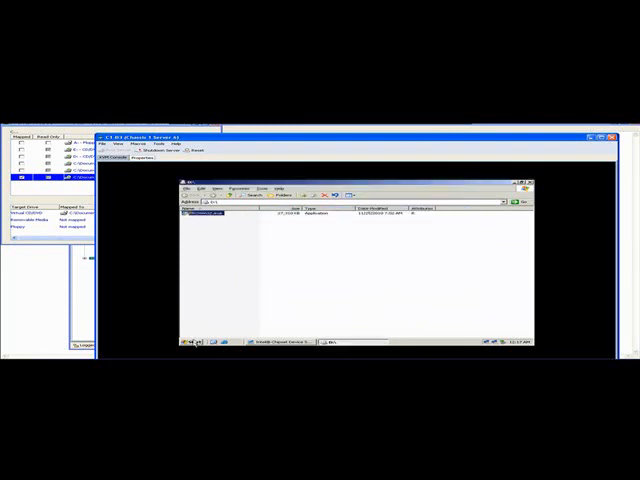